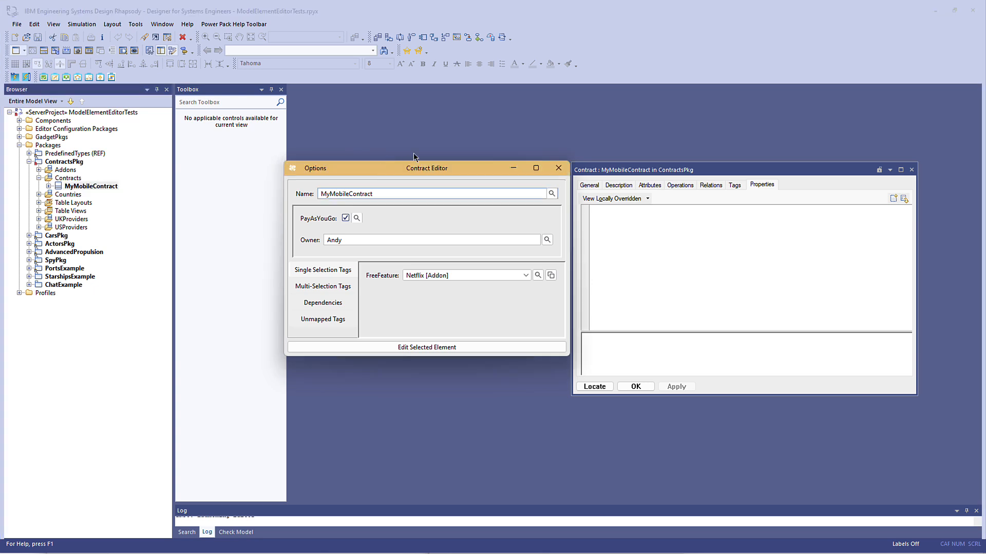
- Close the Contract Editor, show the project's properties and set the RhapsodyPowerPack Theme to Rhapsody10_Blue
click(91, 186)
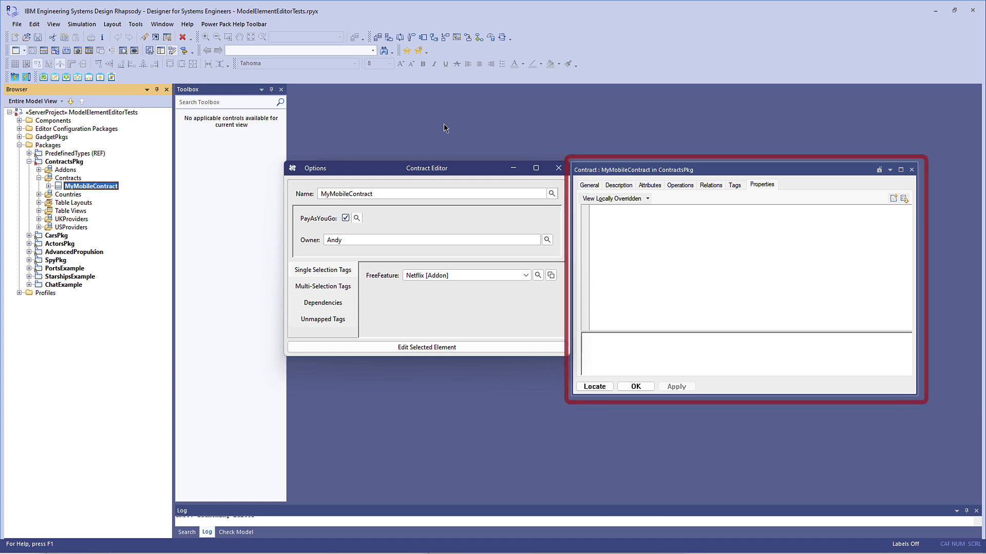
click(710, 169)
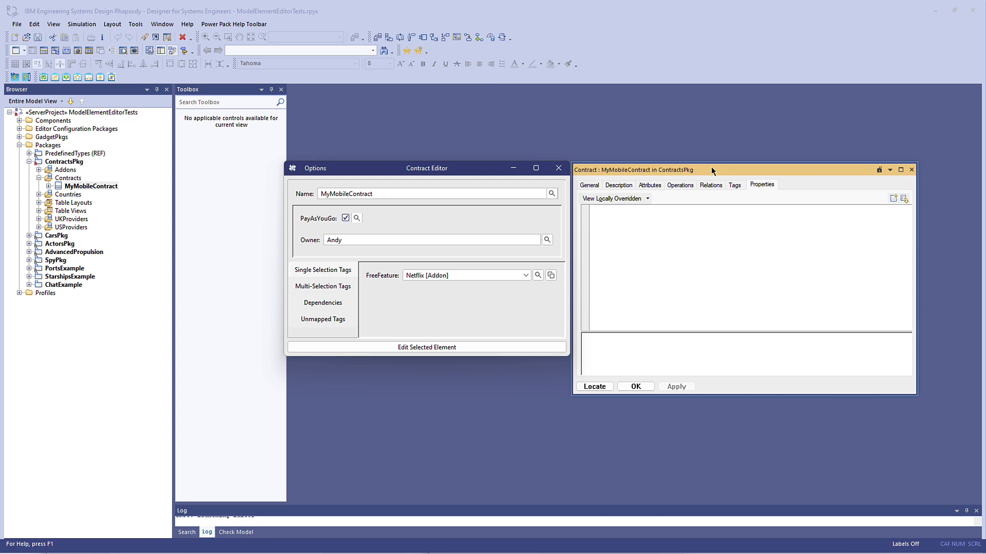
click(90, 186)
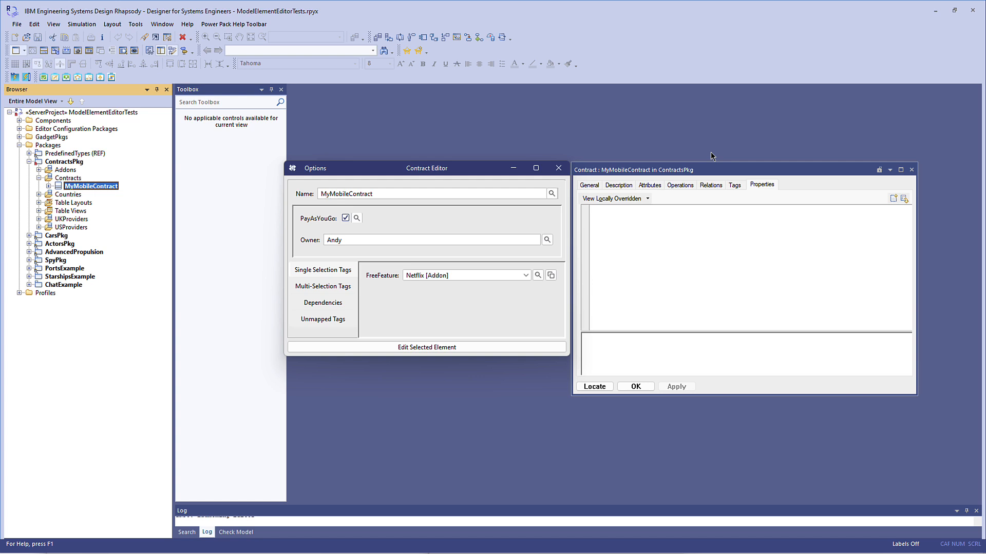
click(557, 168)
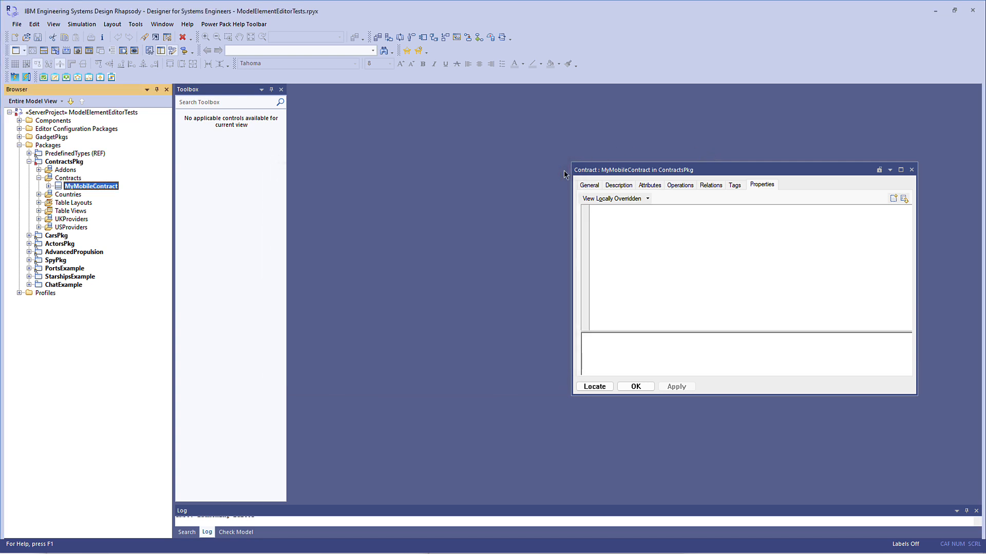
click(82, 112)
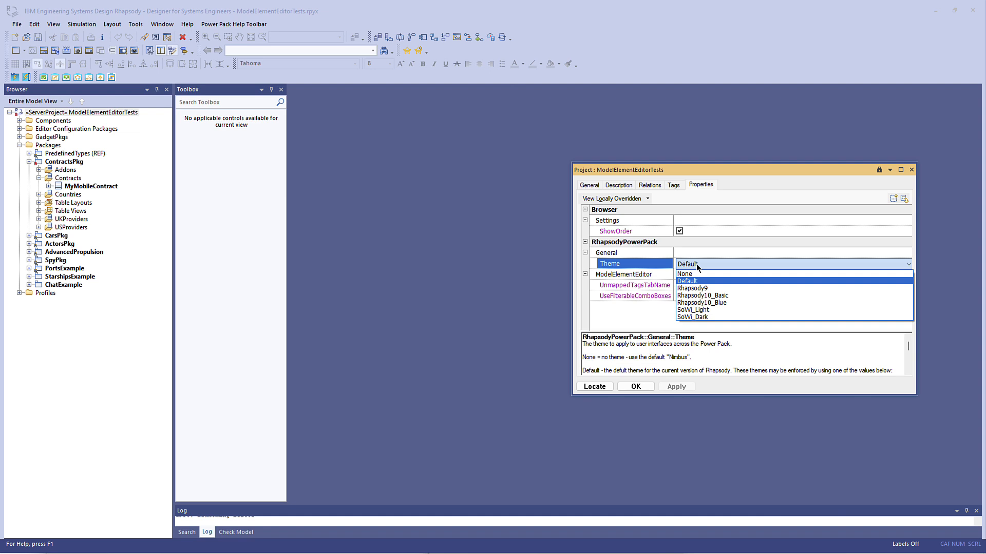
click(701, 301)
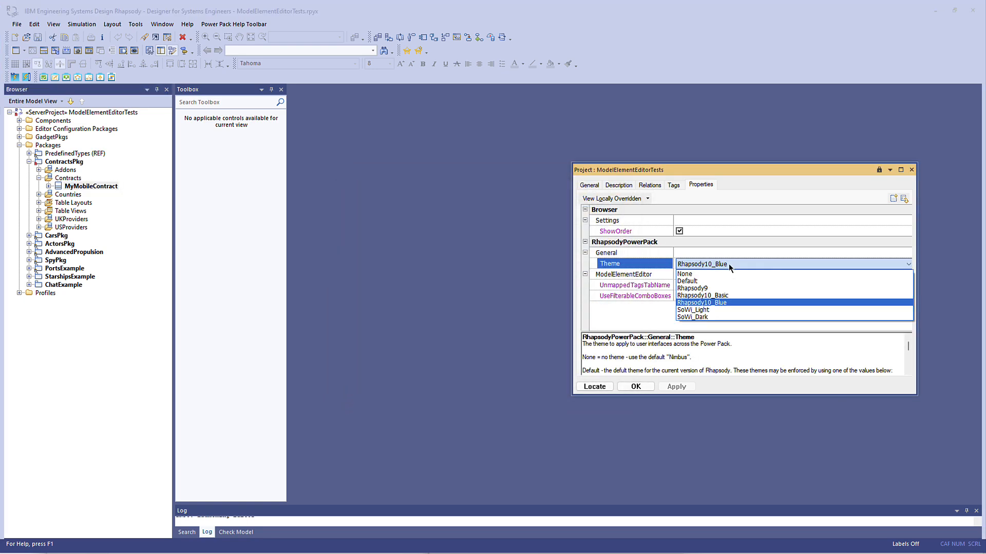
- Set the Theme to SoWi_Light, then change it to SoWi_Dark
click(693, 310)
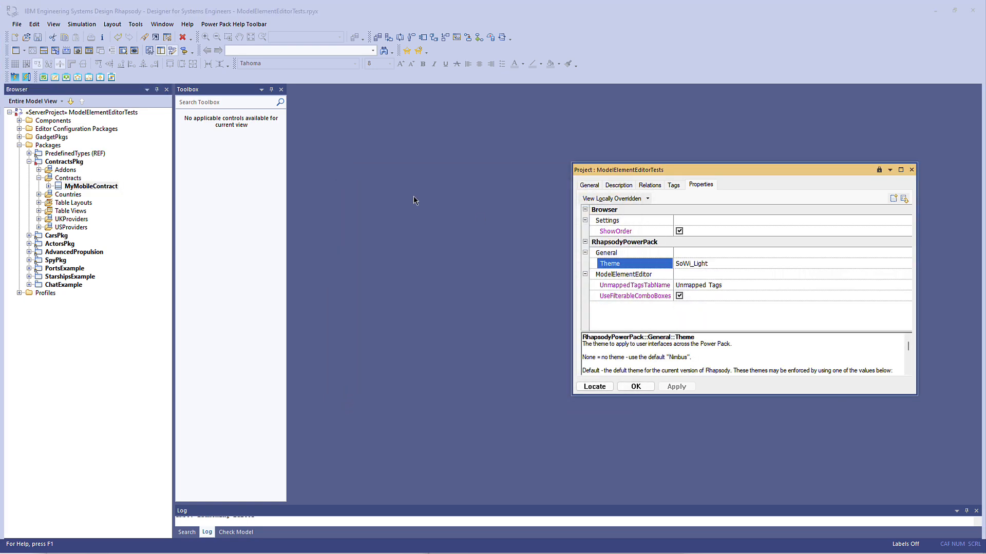
click(56, 77)
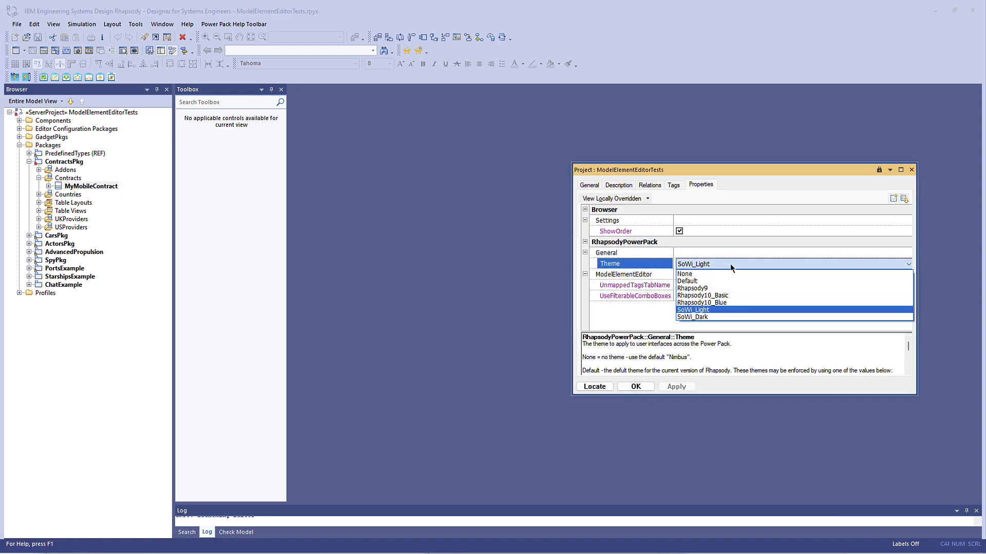
click(691, 317)
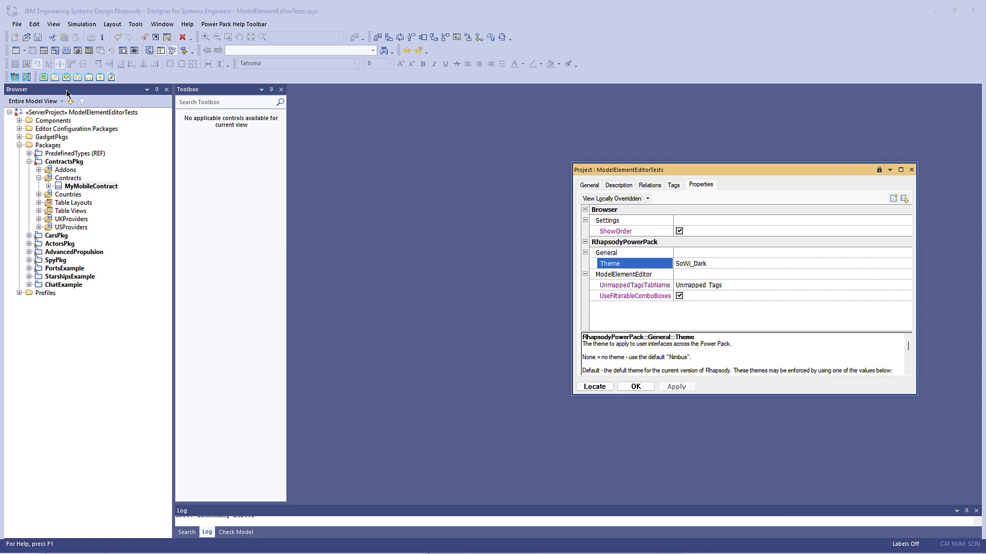
click(55, 77)
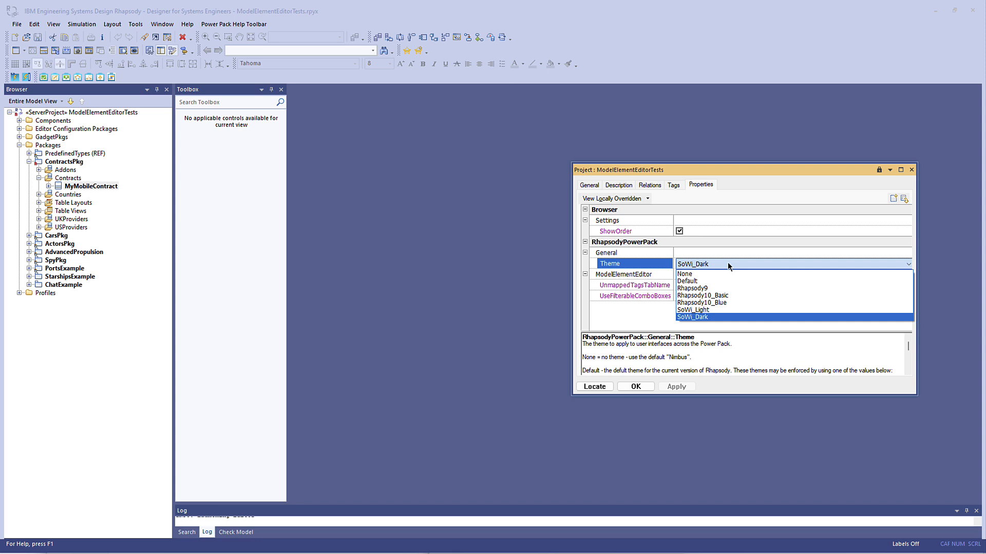
mouse_move(684, 275)
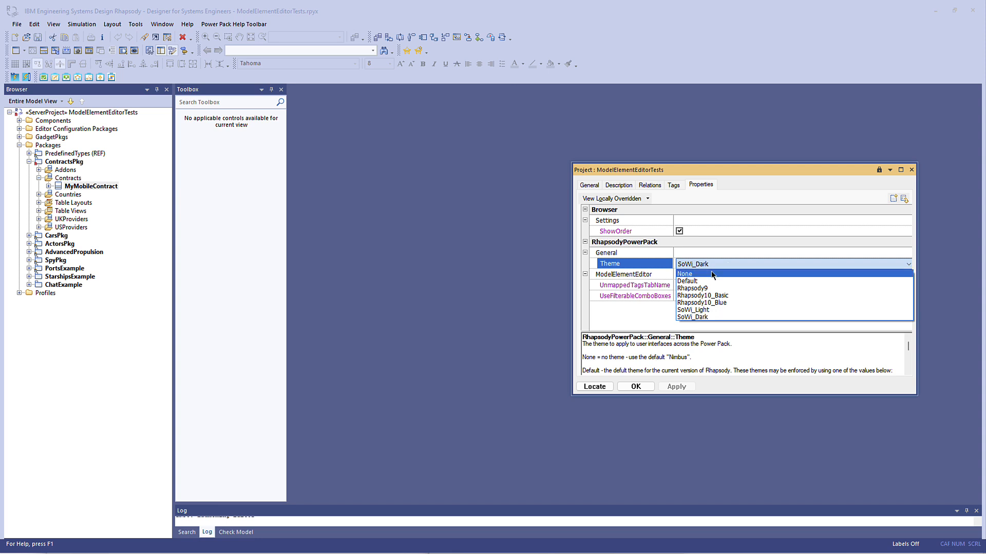
- Set the RhapsodyPowerPack Theme to None, replacing SoWi_Dark
click(684, 273)
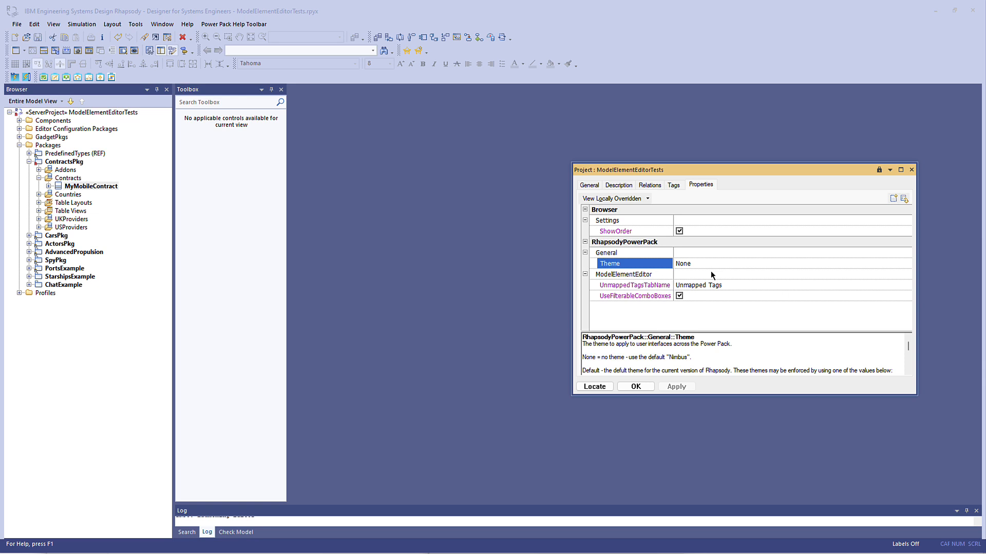